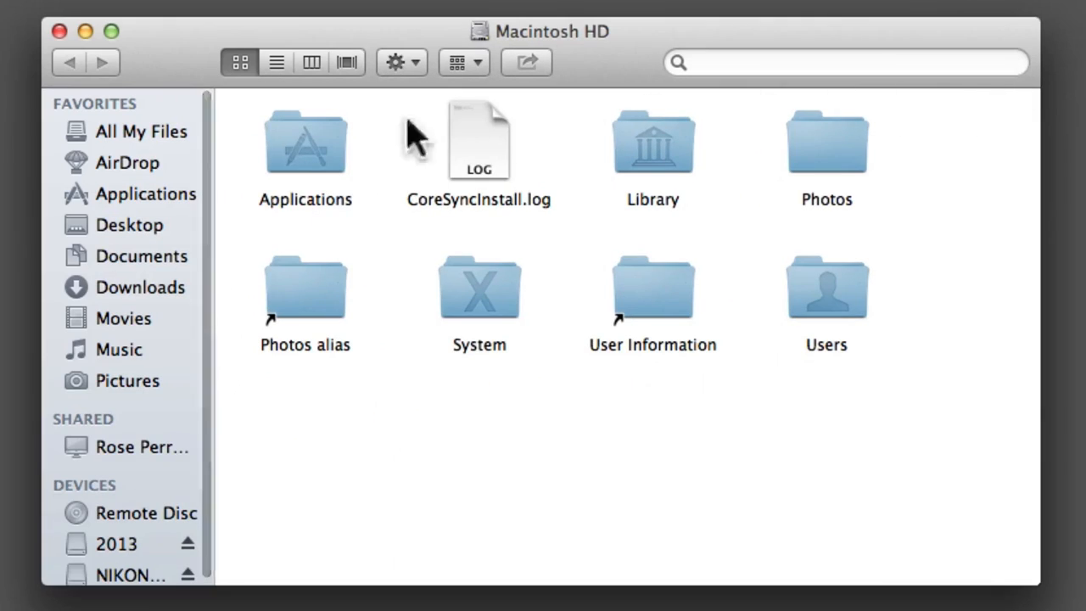
# Show the Documents folder and highlight the Actions folder holding the Photoshop actions
pyautogui.click(142, 254)
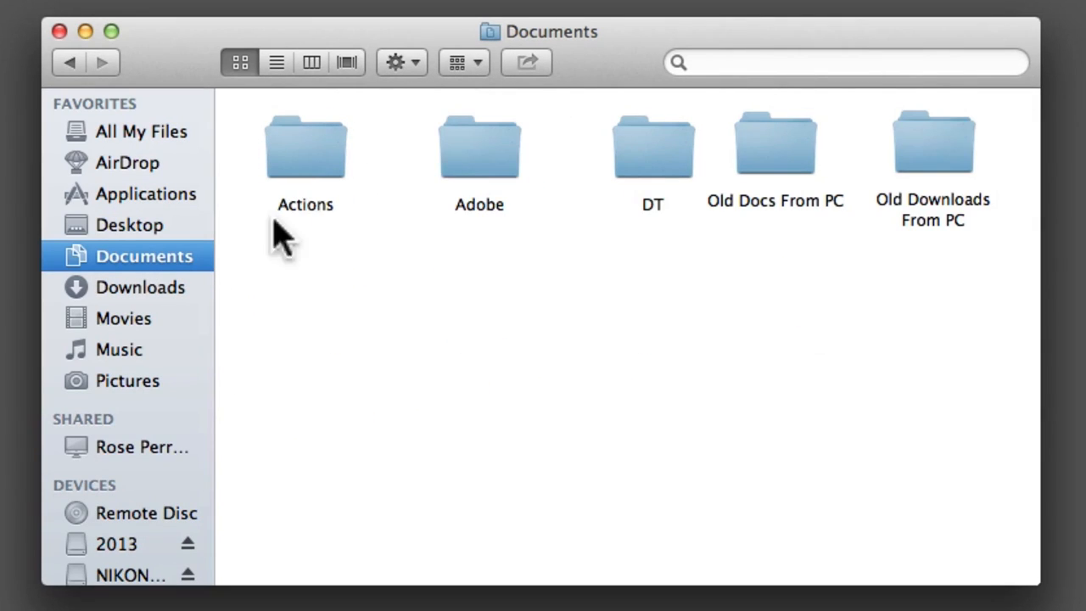
pyautogui.click(306, 150)
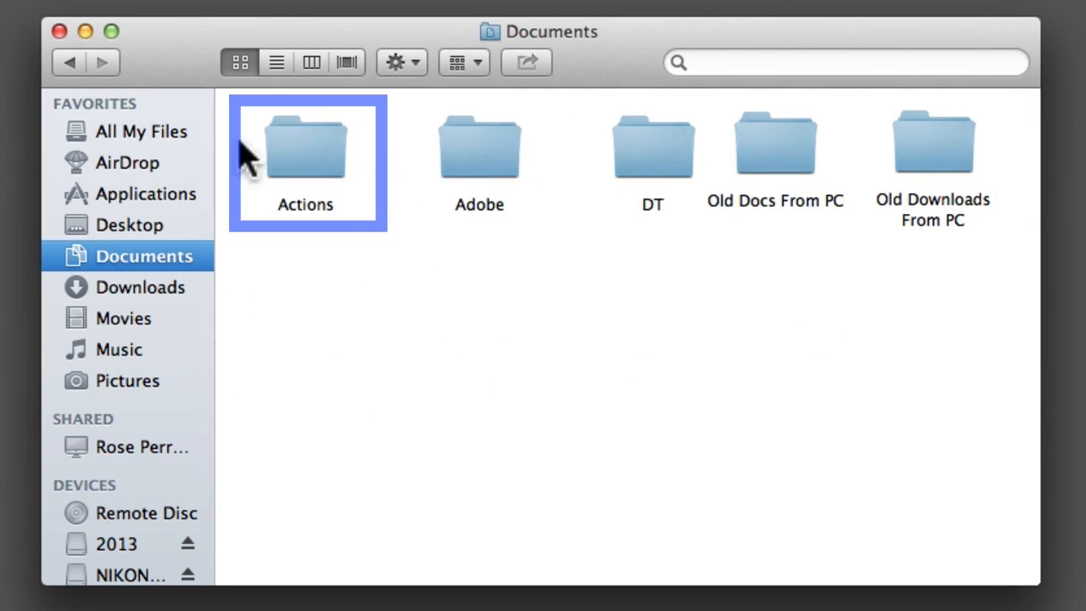
pyautogui.moveTo(292, 110)
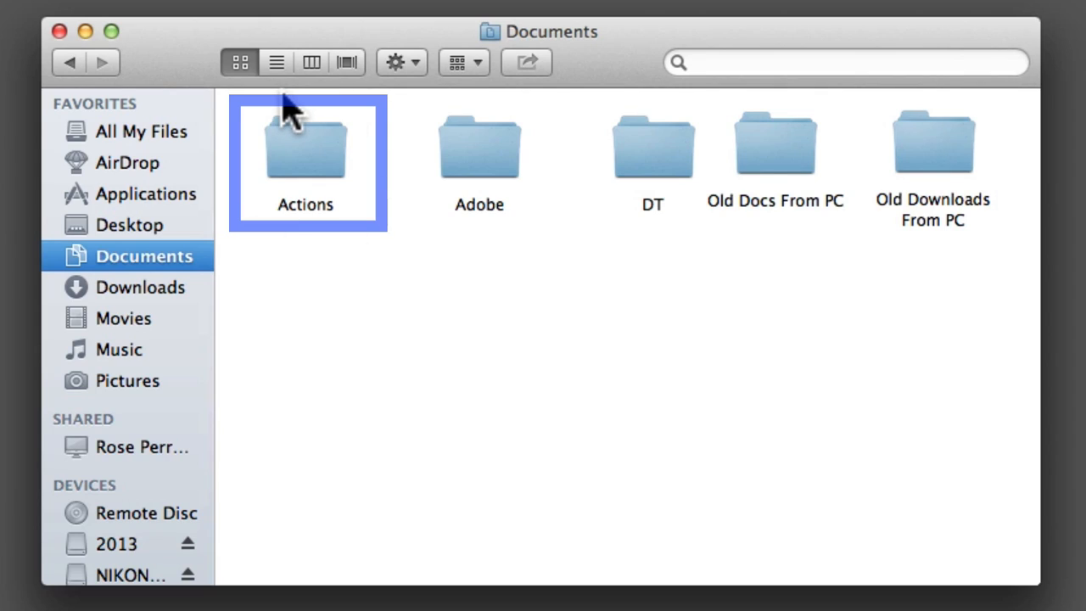